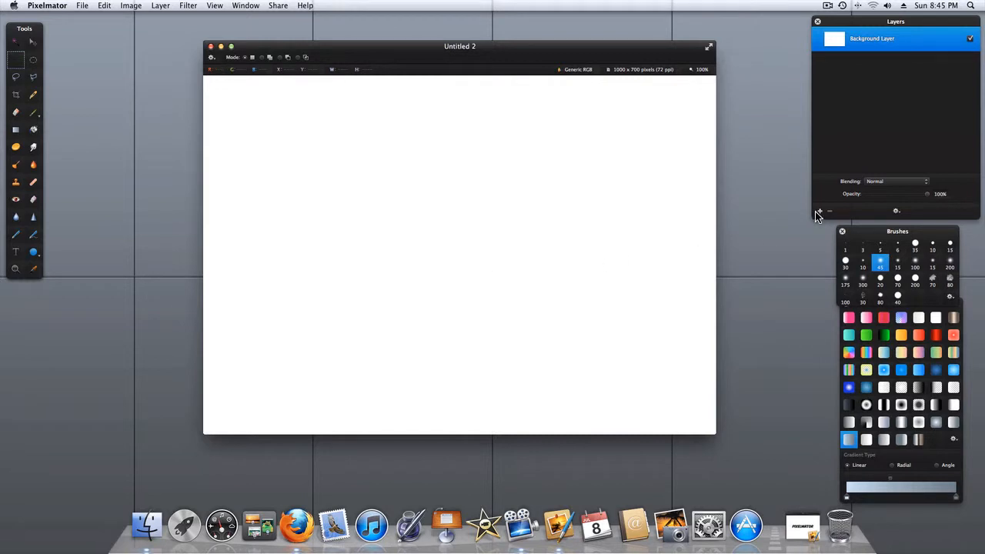
# Draw a perfect circle selection with the Elliptical Marquee, fill it black, then deselect.
pyautogui.click(818, 211)
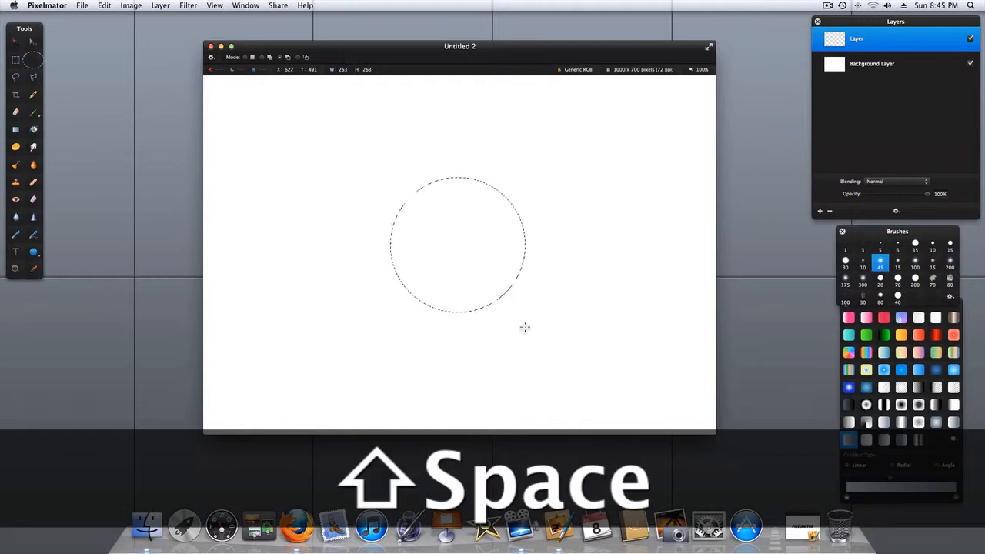
pyautogui.press('space')
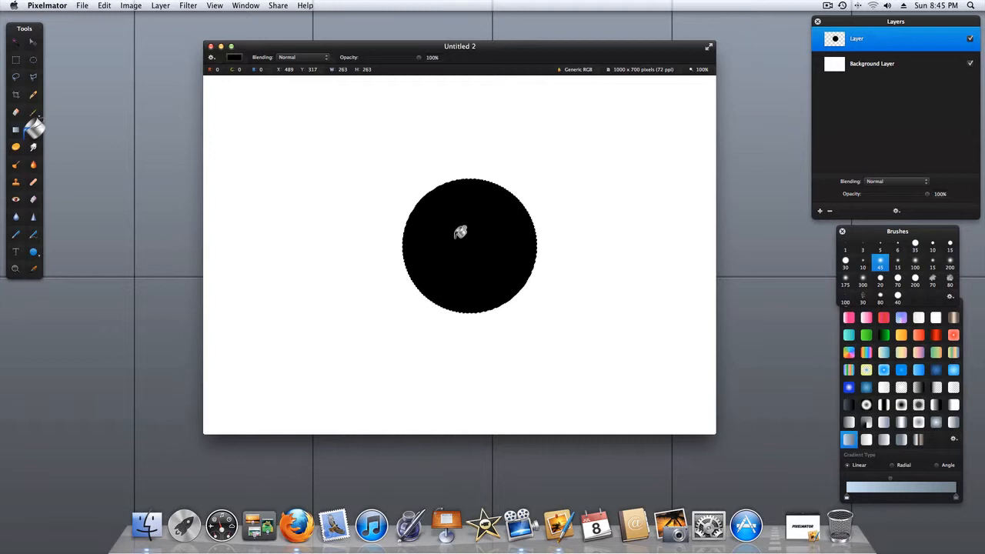
pyautogui.press('cmd+d')
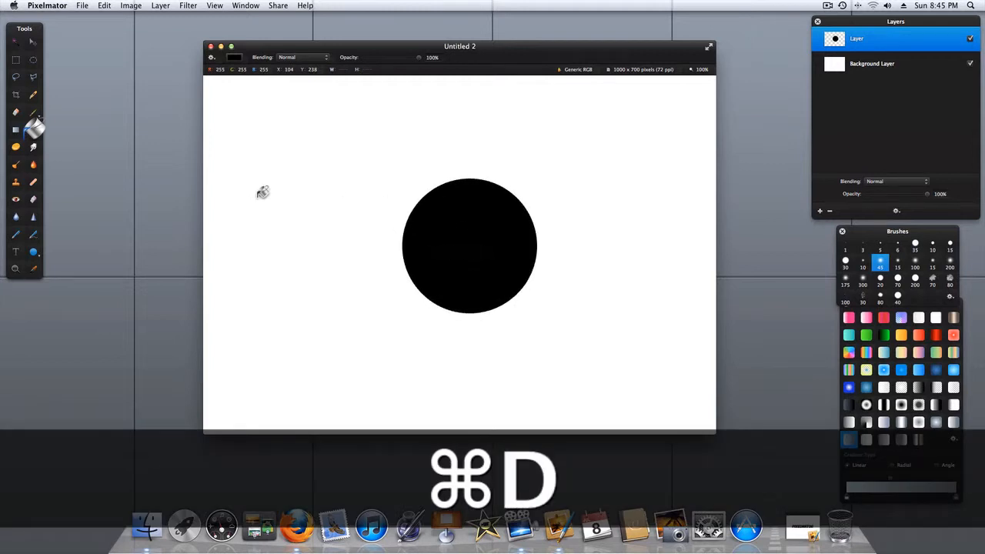
pyautogui.press('cmd+d')
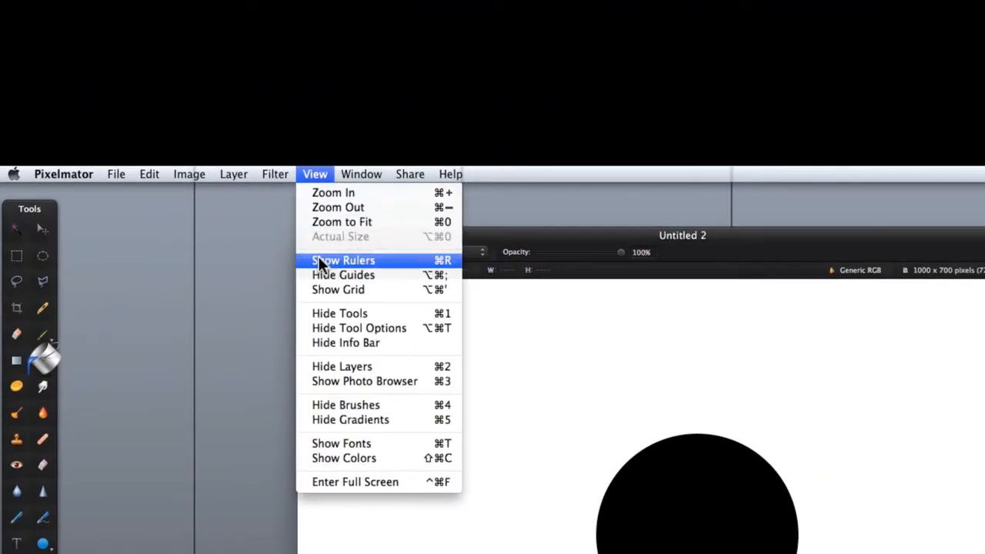
# Turn on rulers along the canvas edges from the View menu.
pyautogui.click(343, 260)
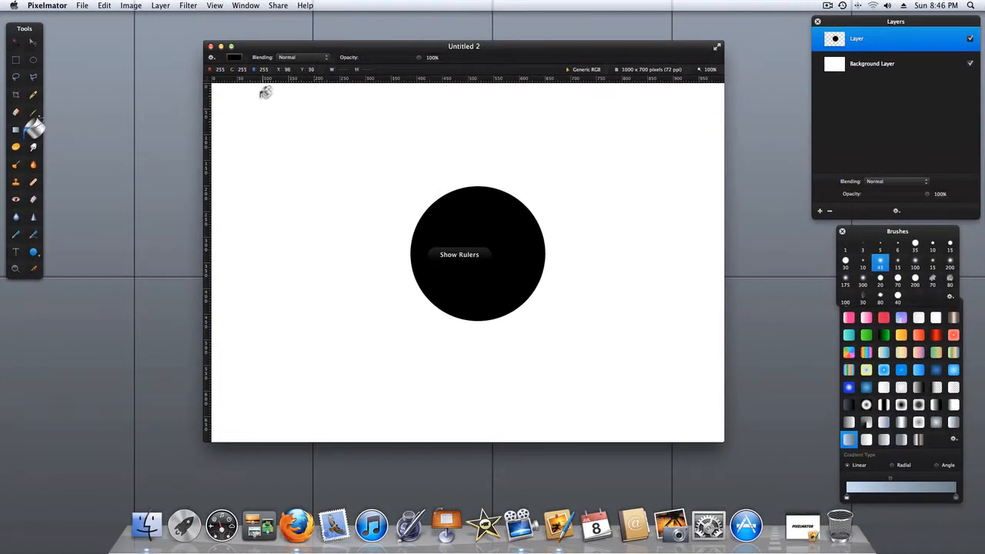
pyautogui.moveTo(249, 119)
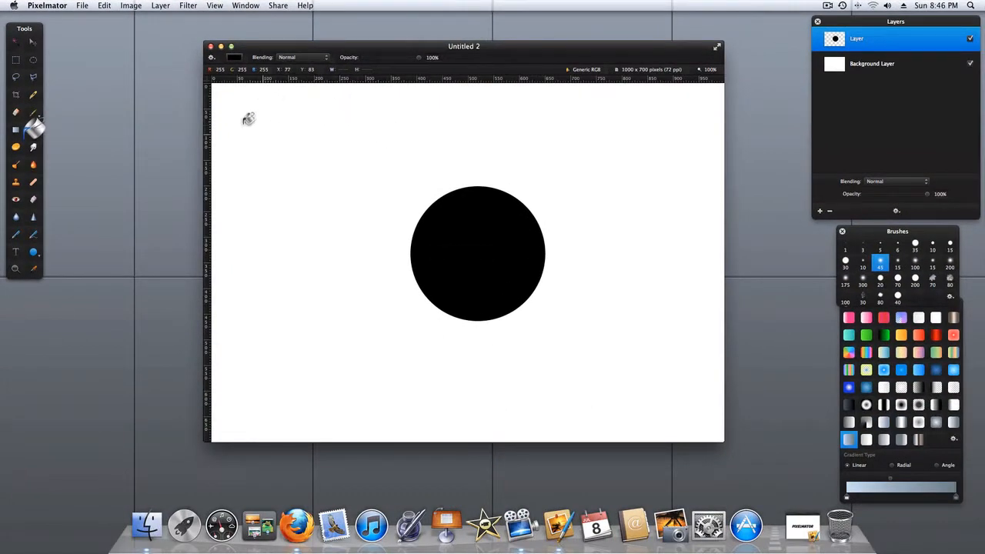
pyautogui.moveTo(439, 126)
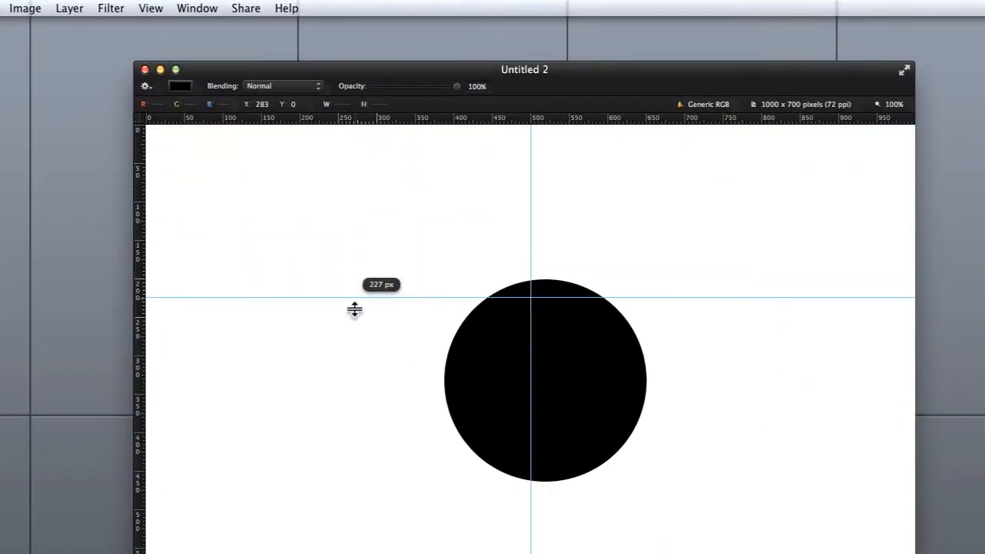
# Drag a horizontal guide from the ruler through the canvas centre.
pyautogui.moveTo(354, 298); pyautogui.dragTo(346, 394)
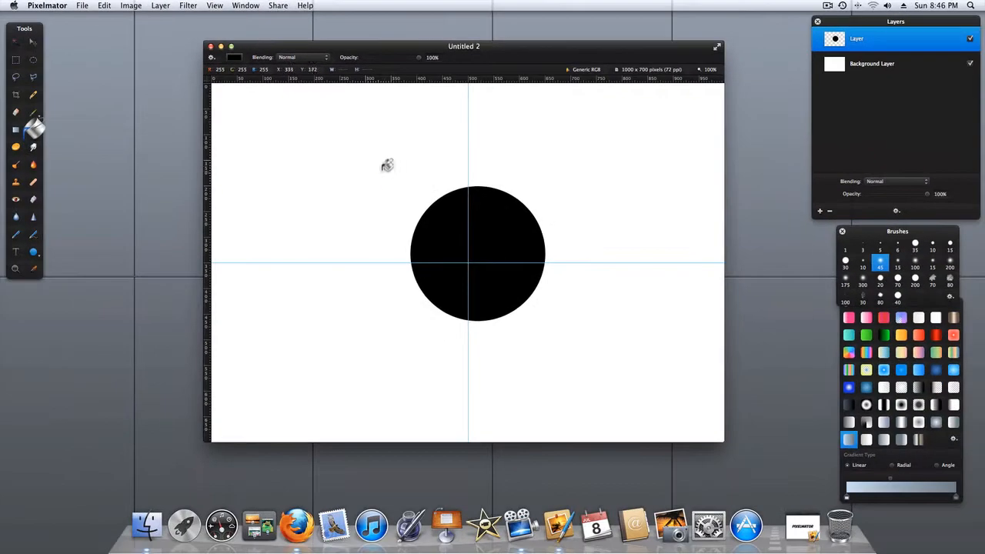
pyautogui.moveTo(528, 240)
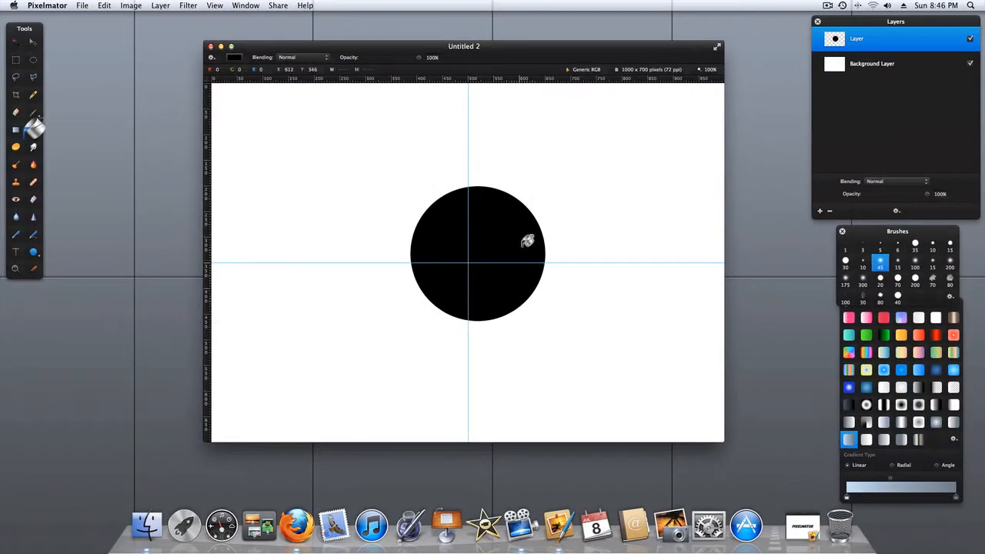
pyautogui.moveTo(120, 60)
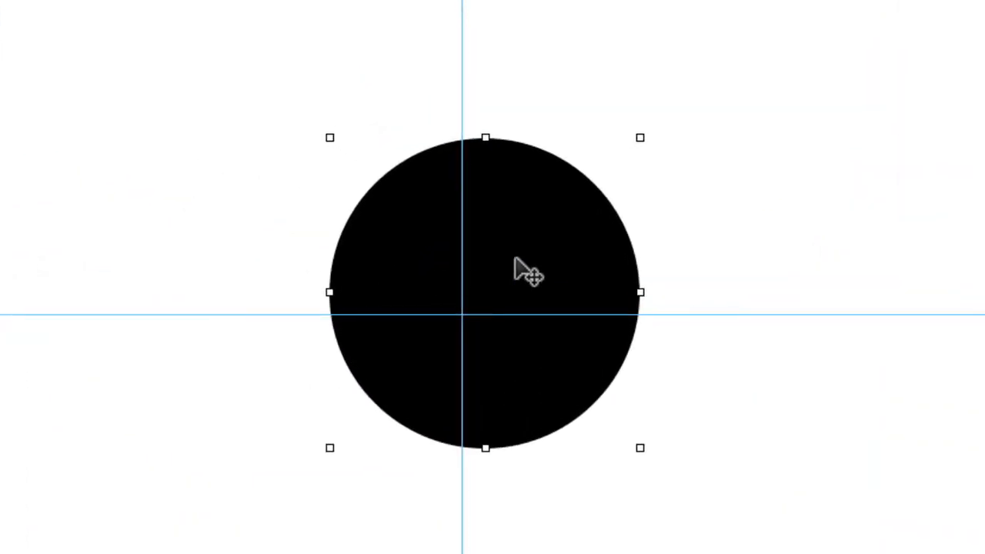
pyautogui.moveTo(634, 138)
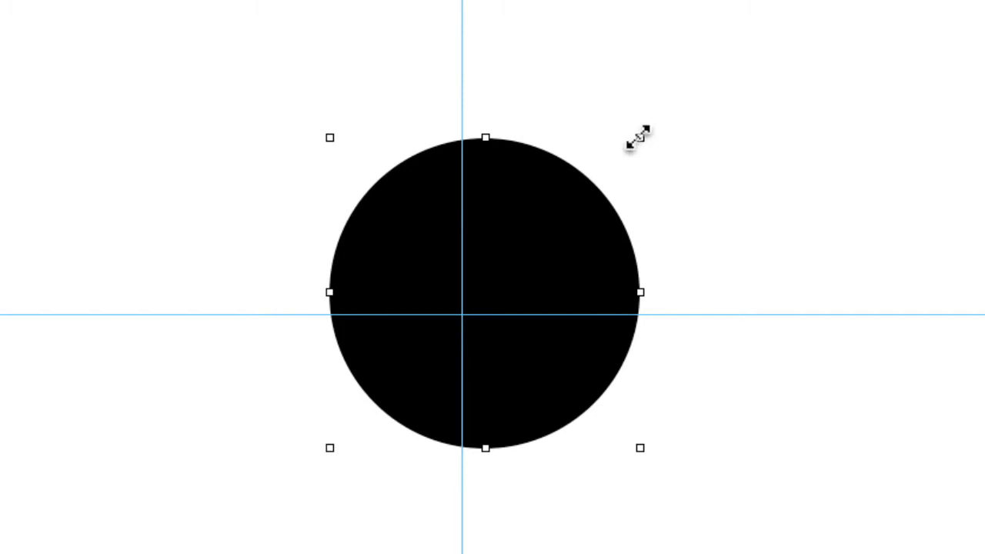
pyautogui.moveTo(329, 291)
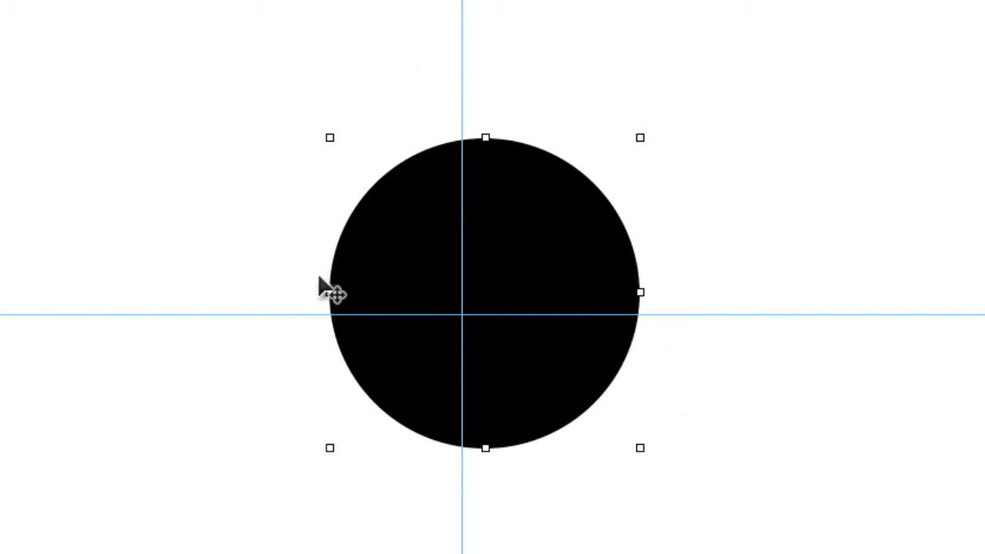
pyautogui.moveTo(514, 278)
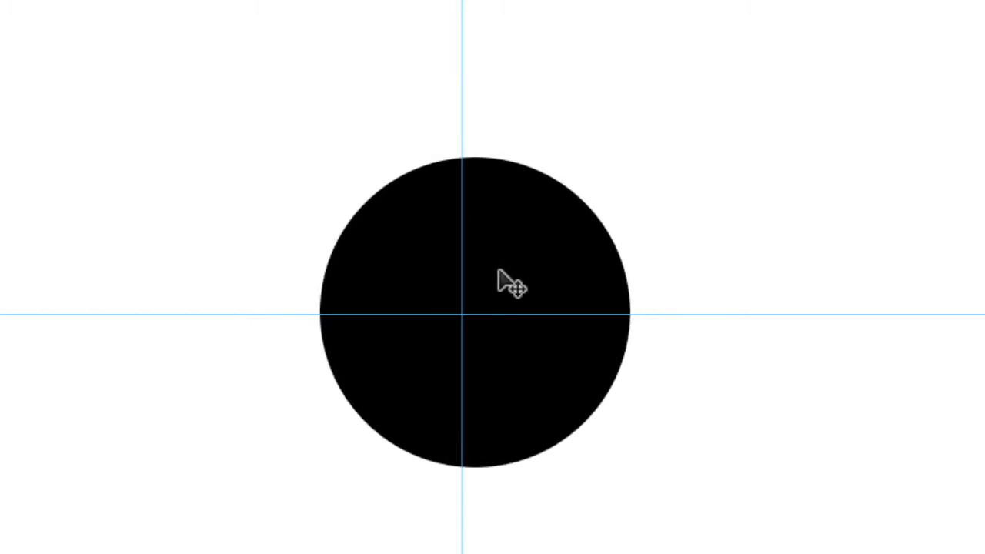
# Move the black circle layer so its centre snaps to the guide intersection.
pyautogui.click(508, 284)
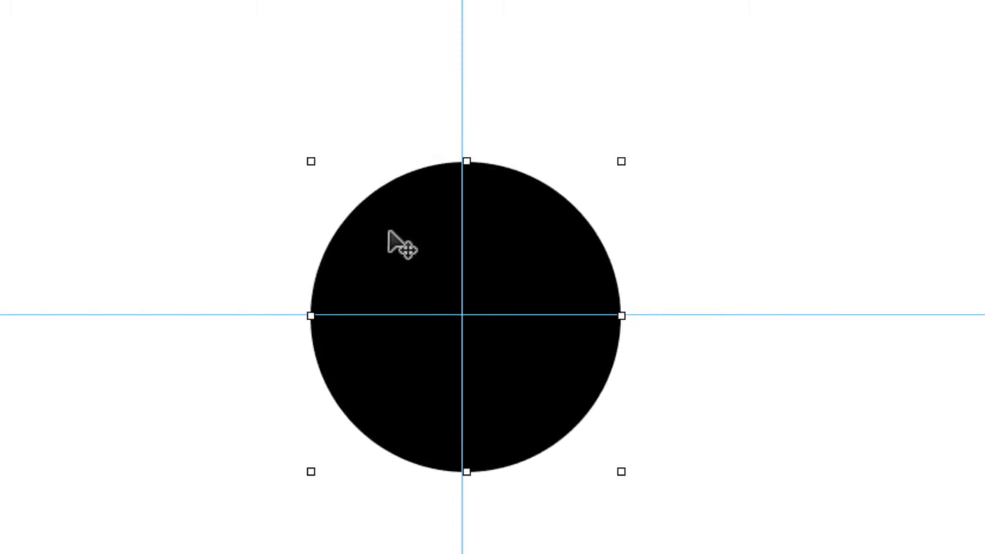
pyautogui.moveTo(468, 311)
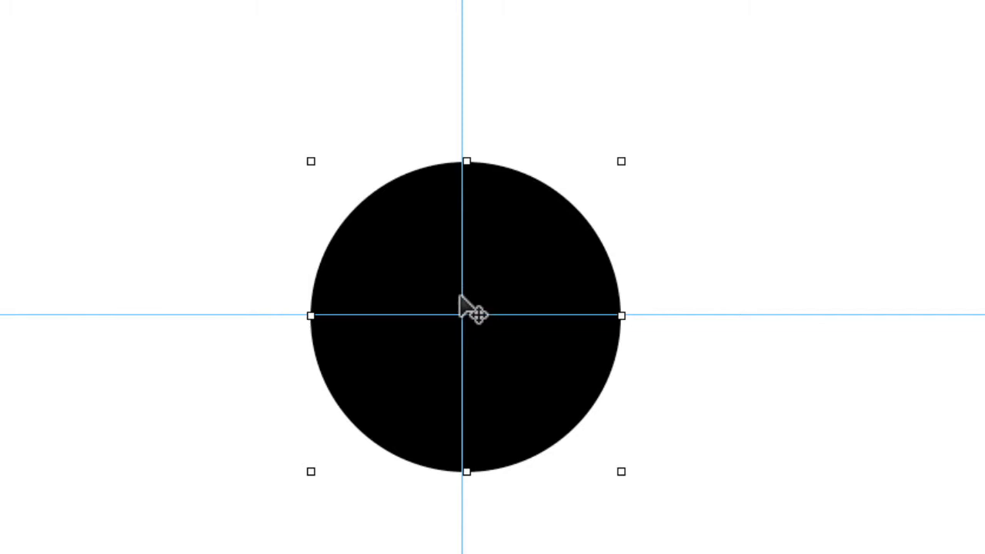
pyautogui.moveTo(720, 243)
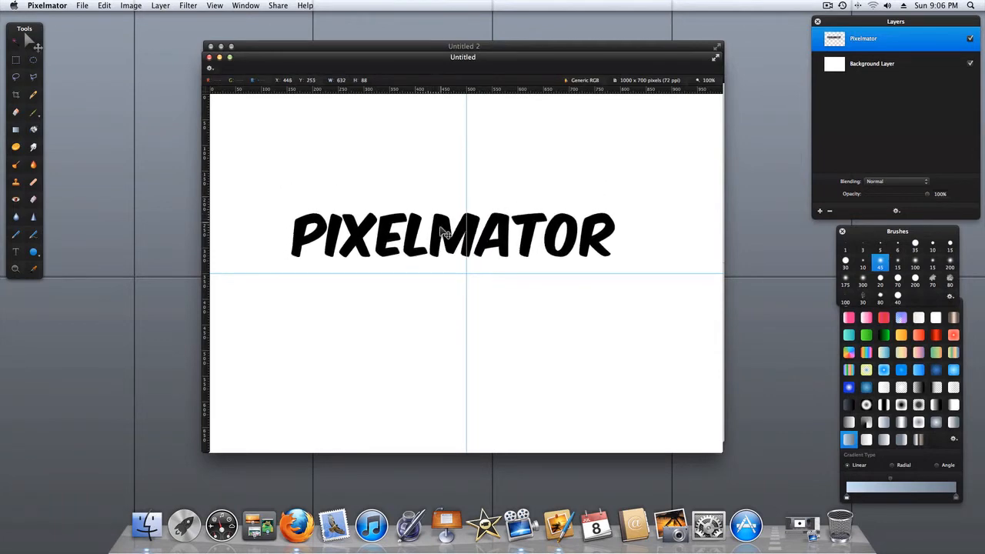
# Move the PIXELMATOR text layer onto the crossing of the two guides.
pyautogui.moveTo(452, 234); pyautogui.dragTo(458, 270)
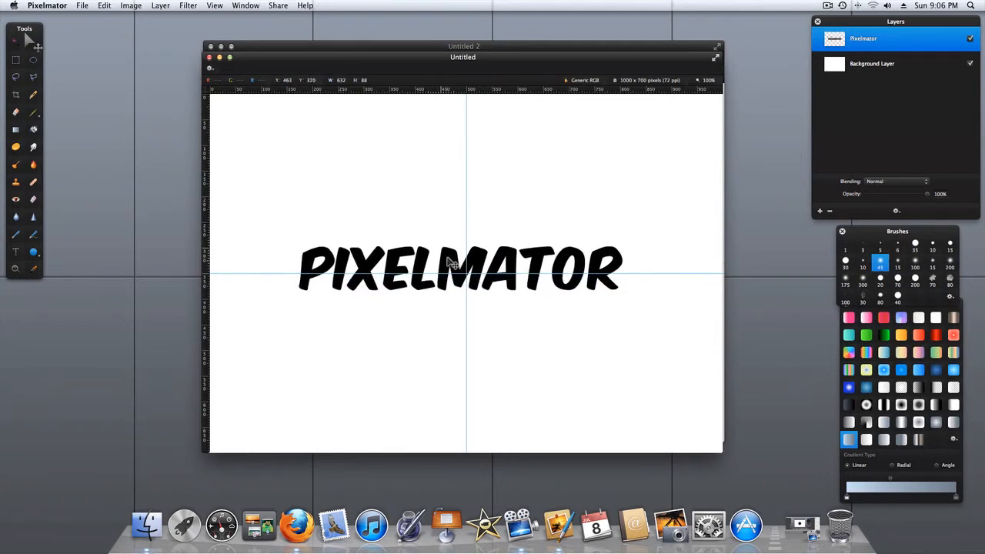